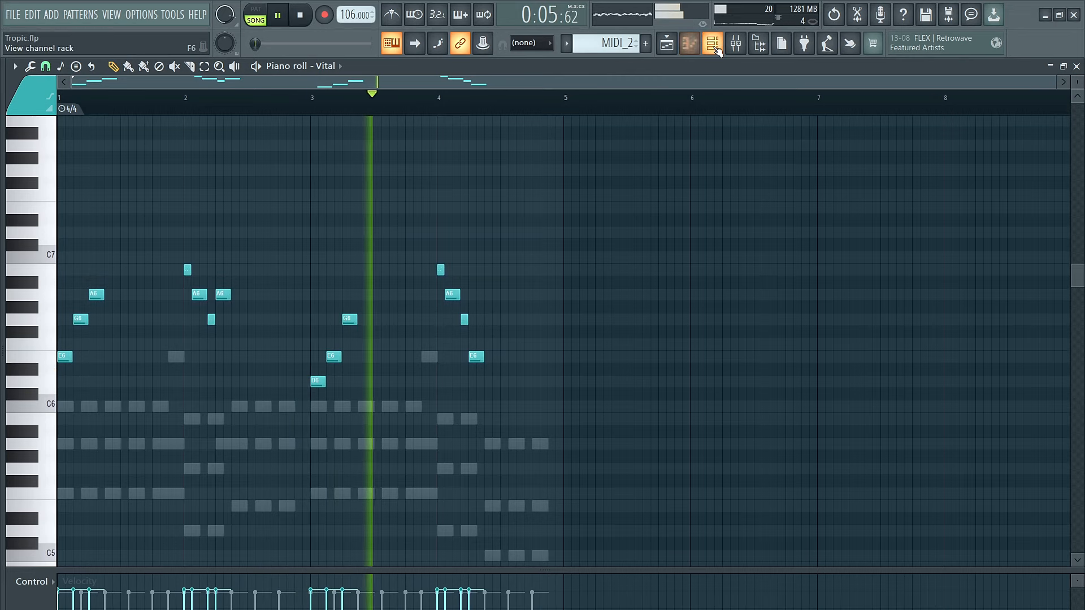
# Switch the piano roll to the Vital #3 bass pattern while Tropic plays.
pyautogui.click(713, 43)
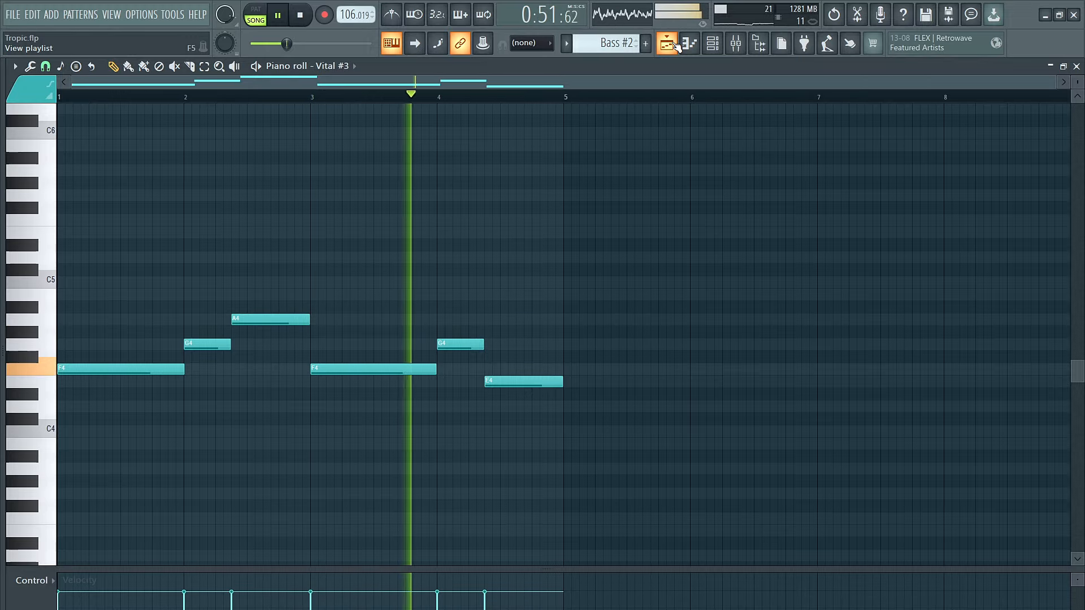
# Show the TruePianos chord pattern in the piano roll, then list the instrument channels.
pyautogui.click(665, 43)
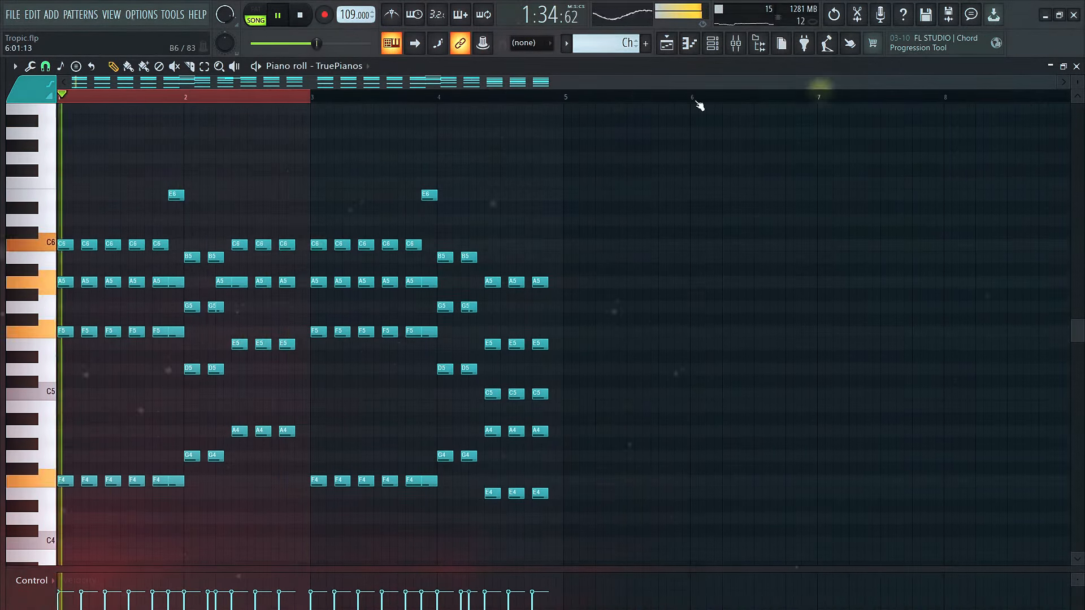
pyautogui.click(711, 43)
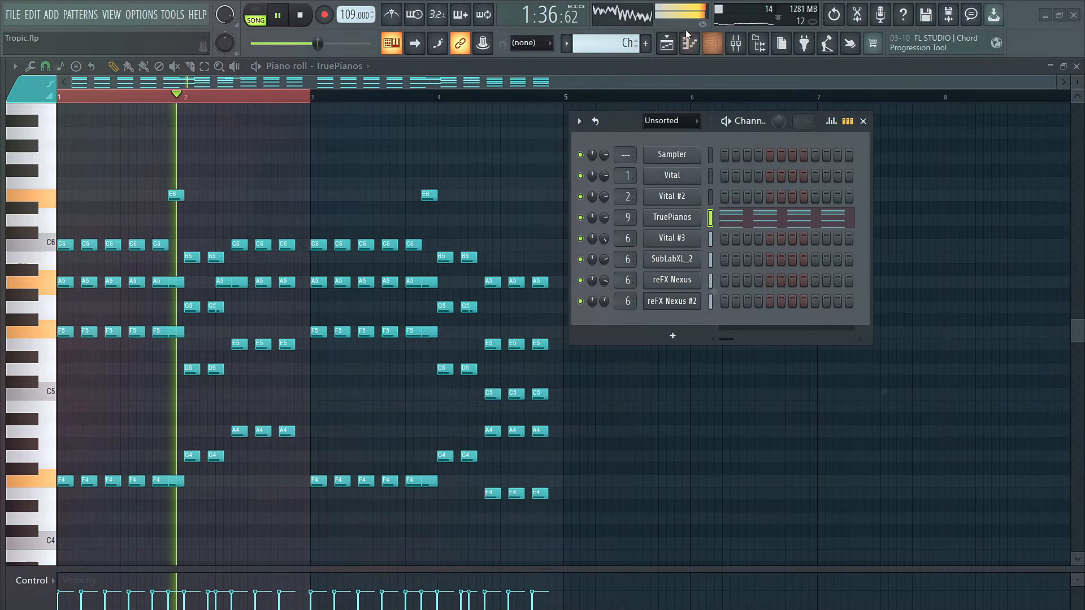